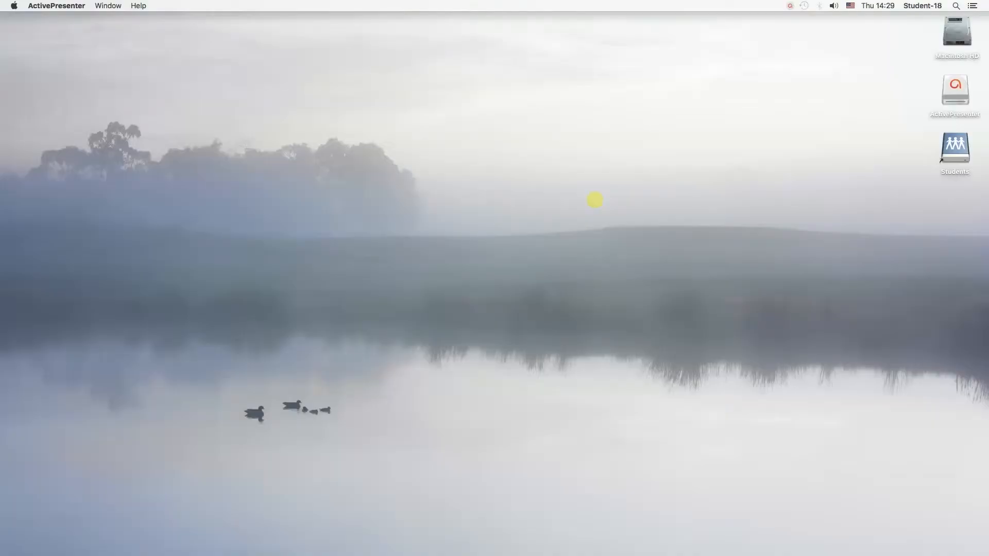
mouse_move(593, 203)
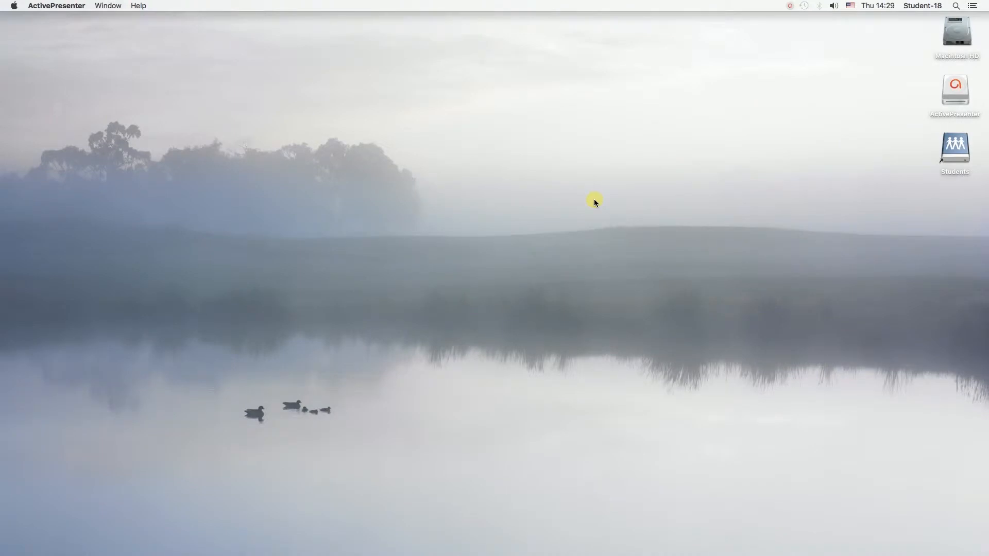
mouse_move(637, 183)
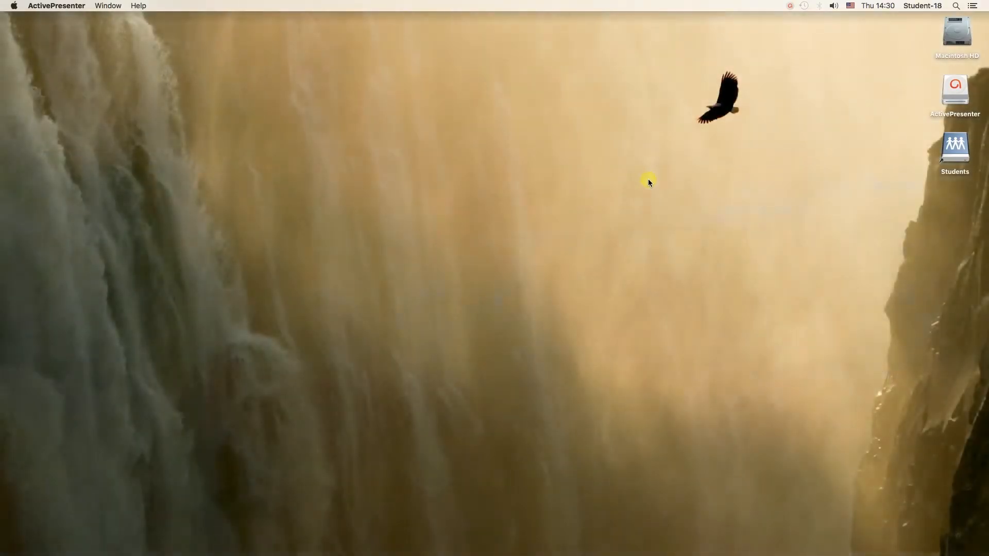
mouse_move(806, 477)
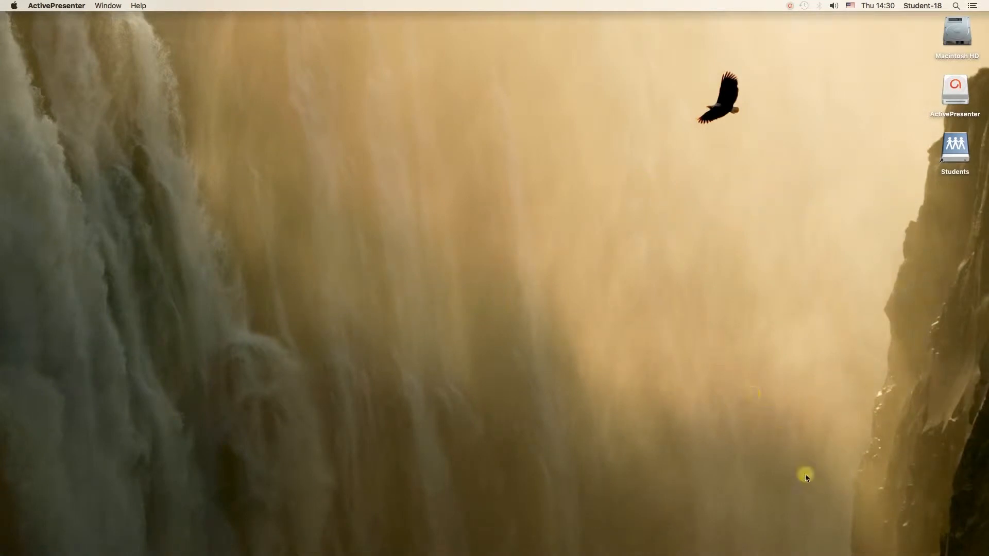
mouse_move(873, 548)
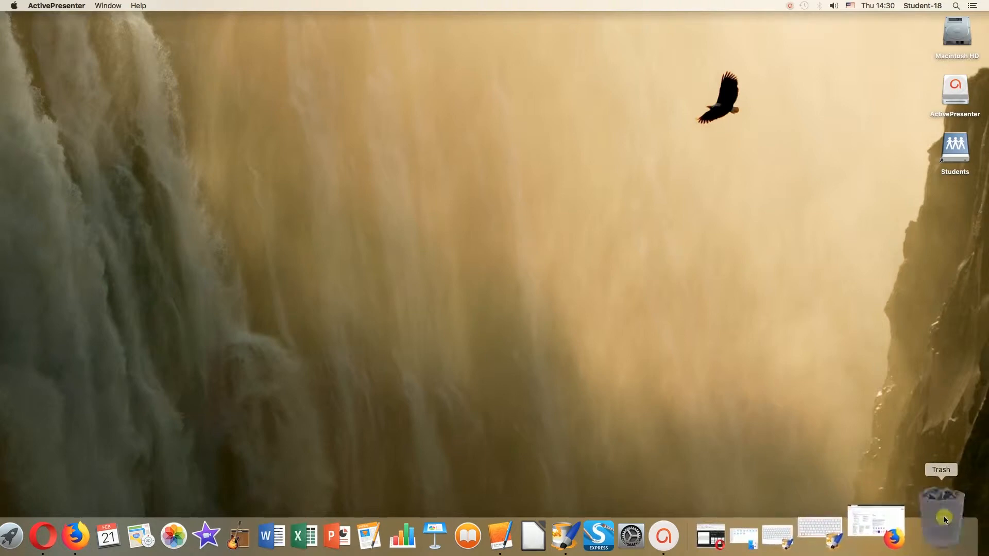
Open the Trash from the Dock to view its folders, images and zip archives
left_click(942, 509)
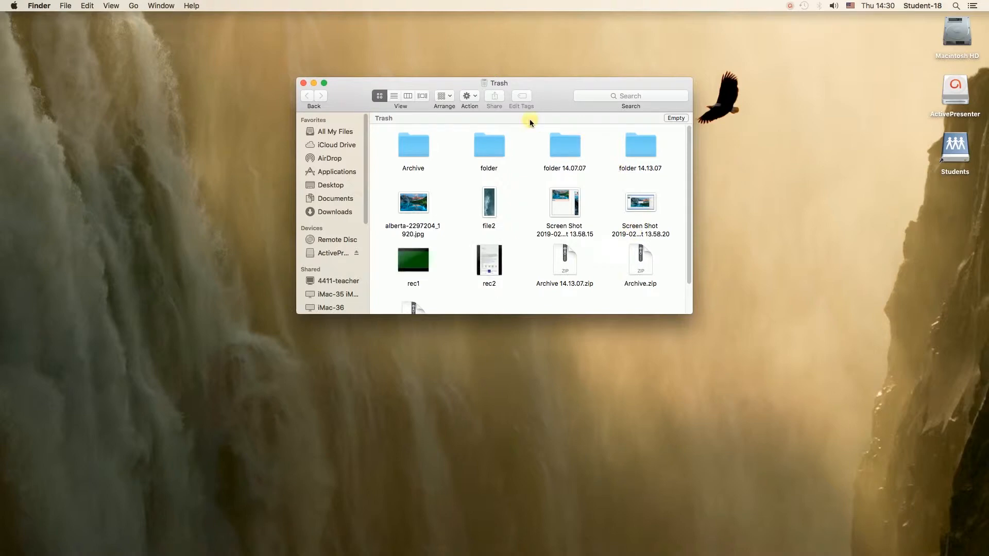
mouse_move(610, 259)
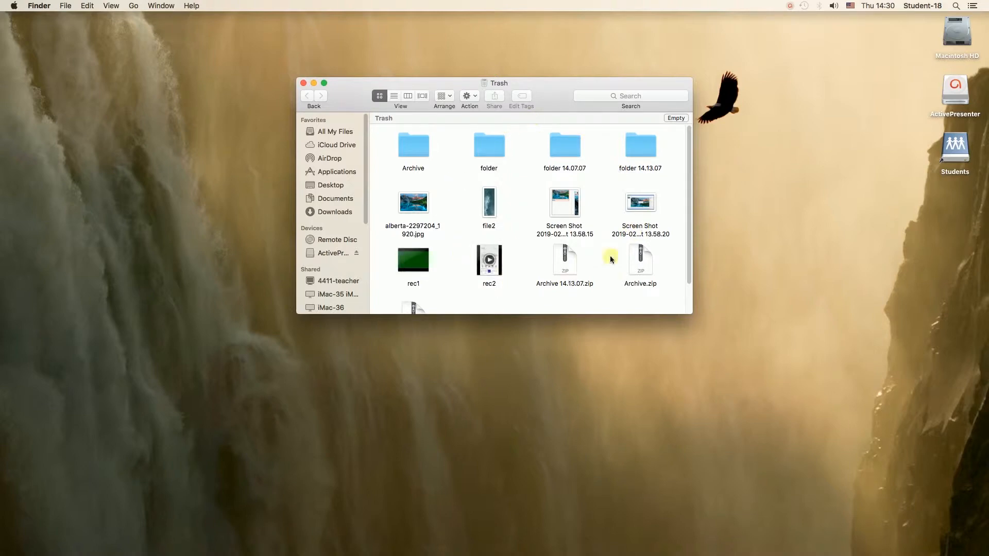
mouse_move(536, 205)
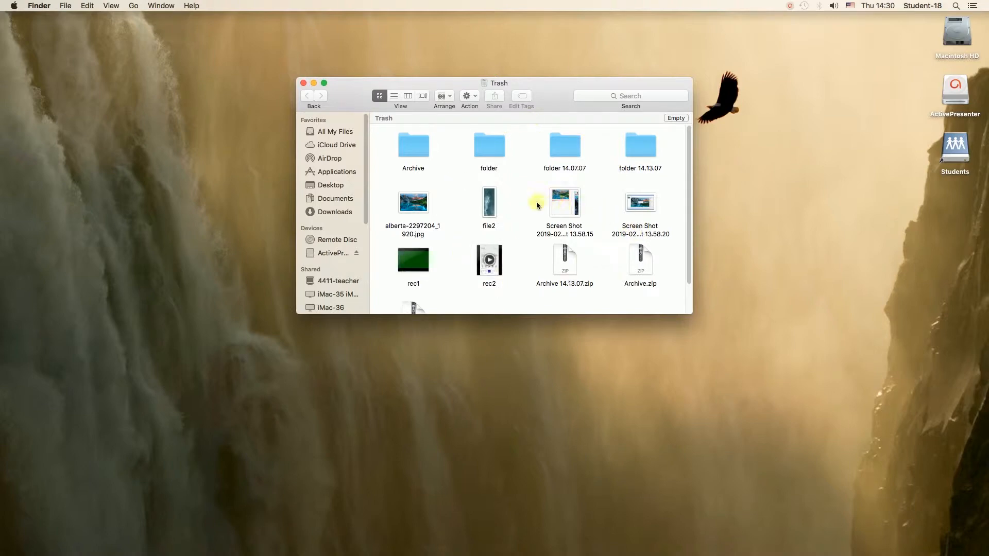
mouse_move(531, 135)
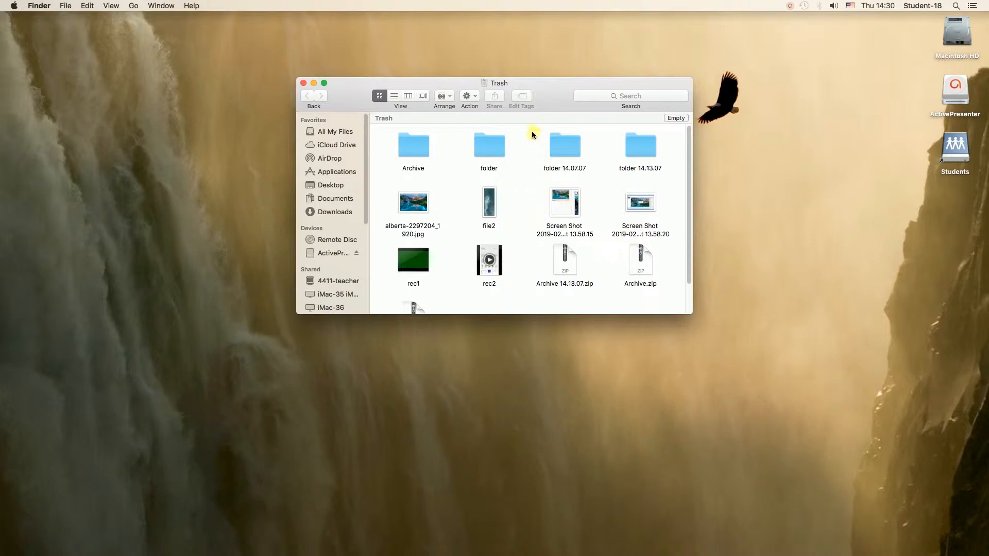
mouse_move(520, 123)
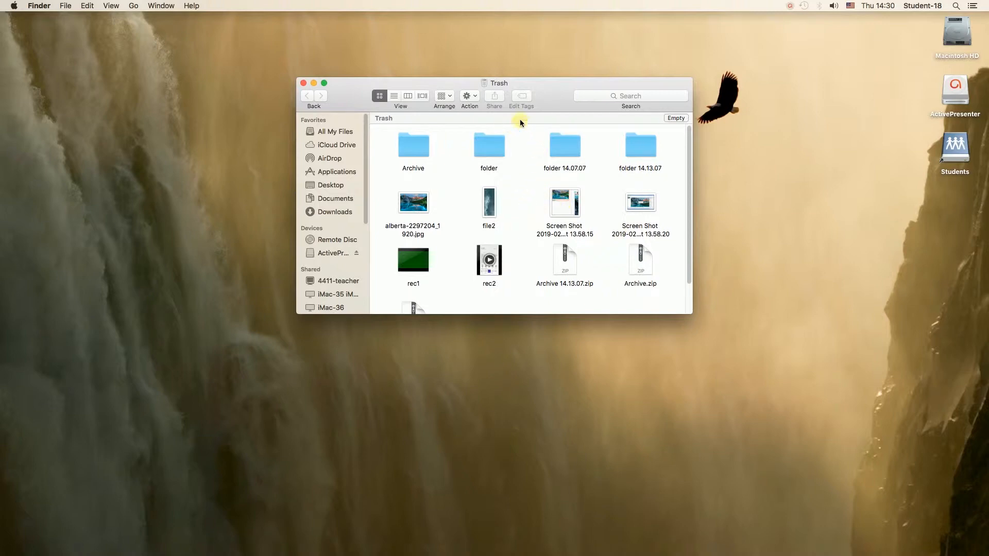
mouse_move(675, 118)
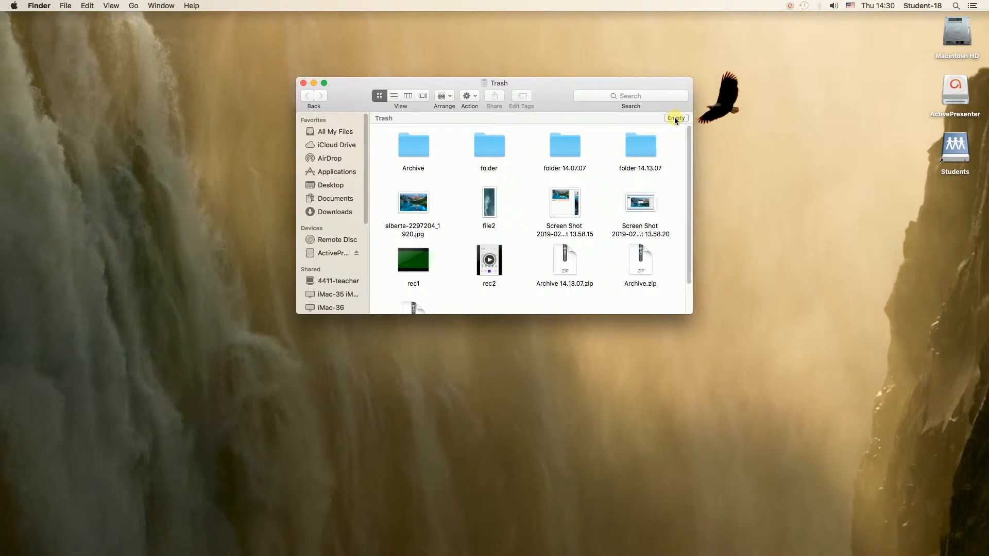
Empty the Trash and confirm permanently erasing all its items
left_click(674, 119)
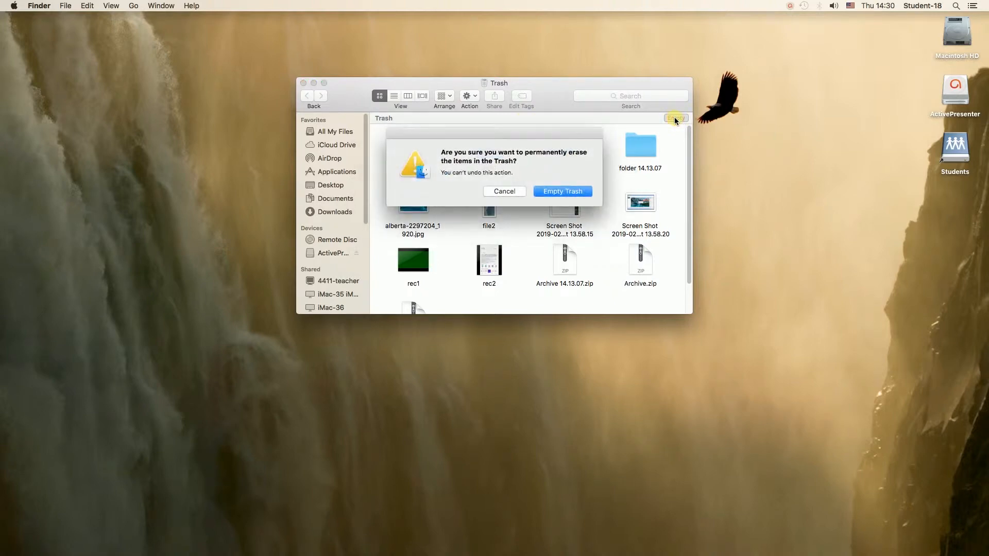
mouse_move(566, 146)
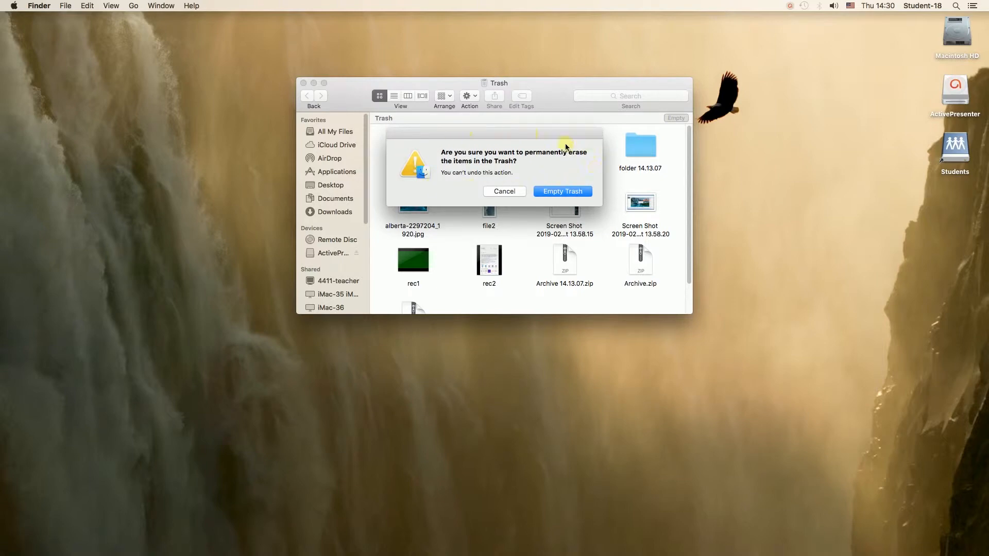
mouse_move(568, 154)
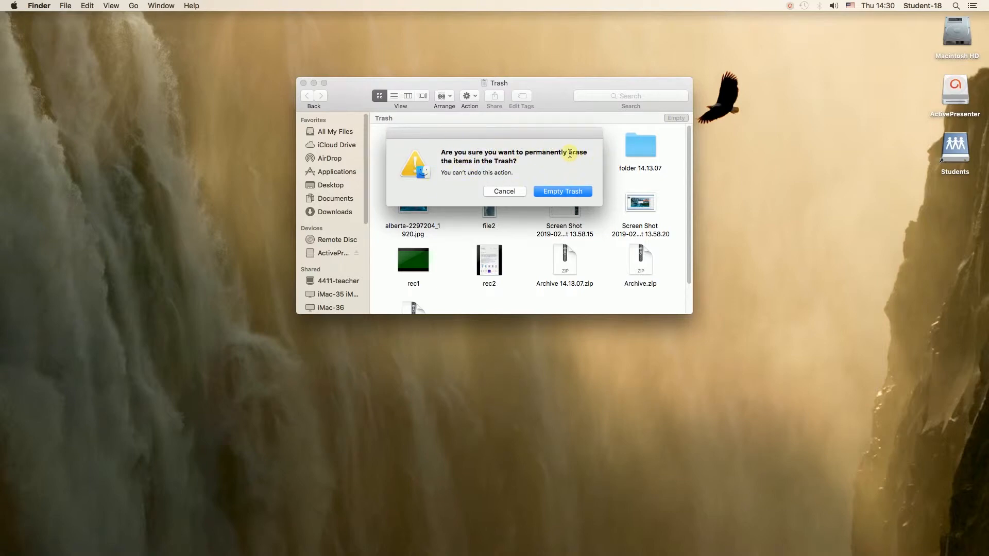
mouse_move(561, 191)
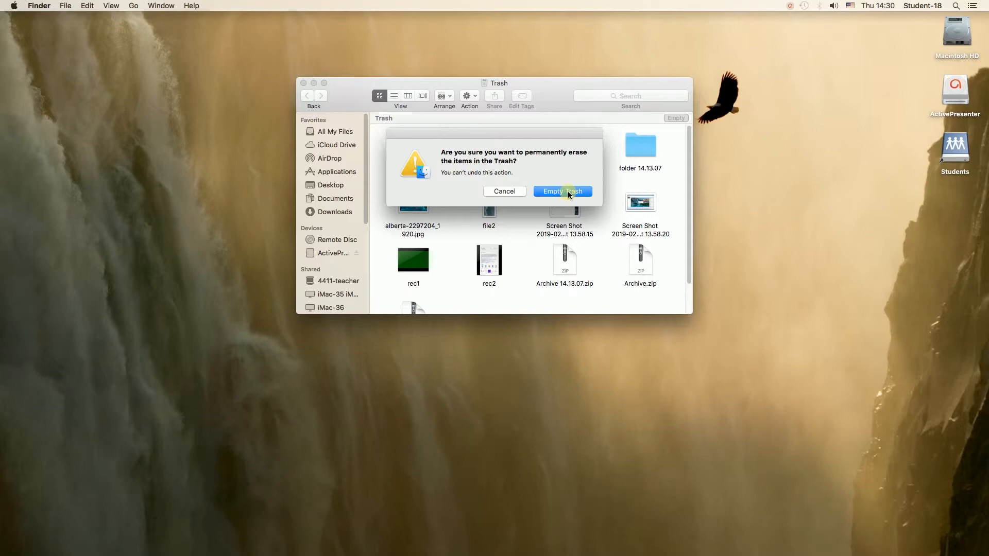
left_click(561, 191)
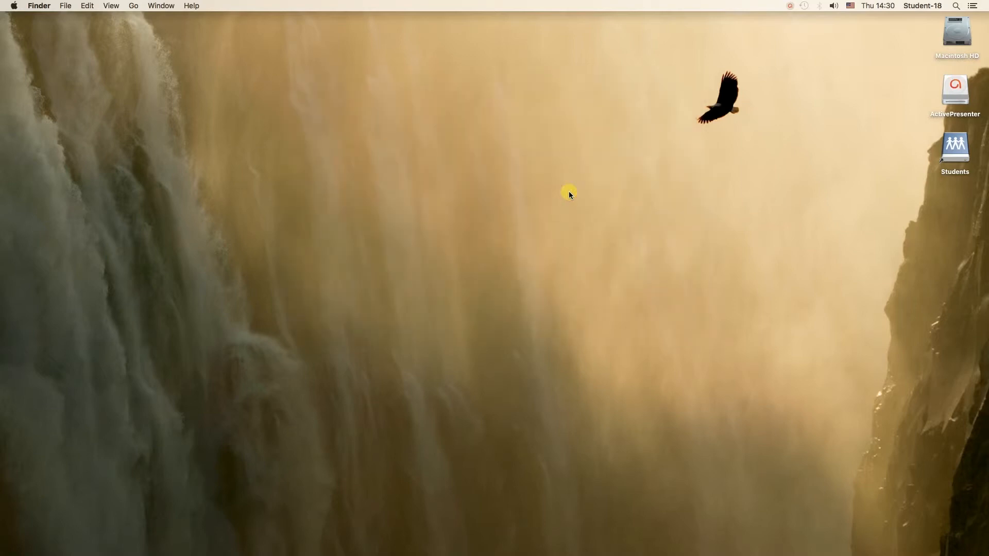
mouse_move(800, 447)
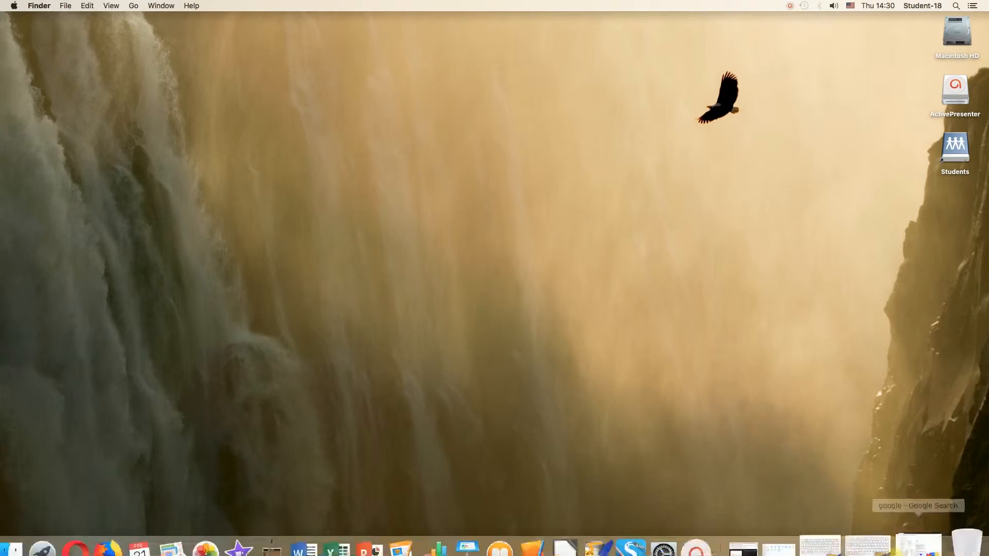
left_click(938, 536)
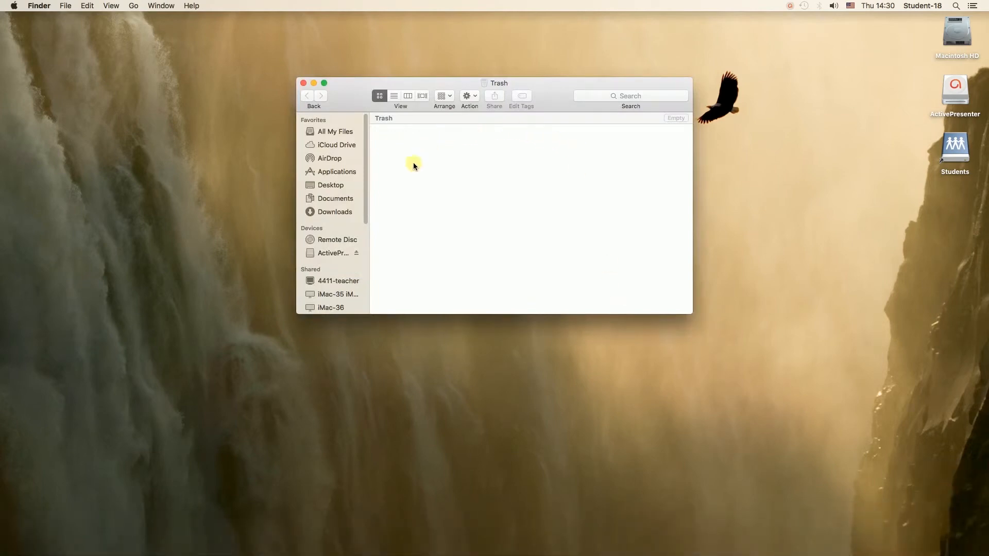
mouse_move(426, 142)
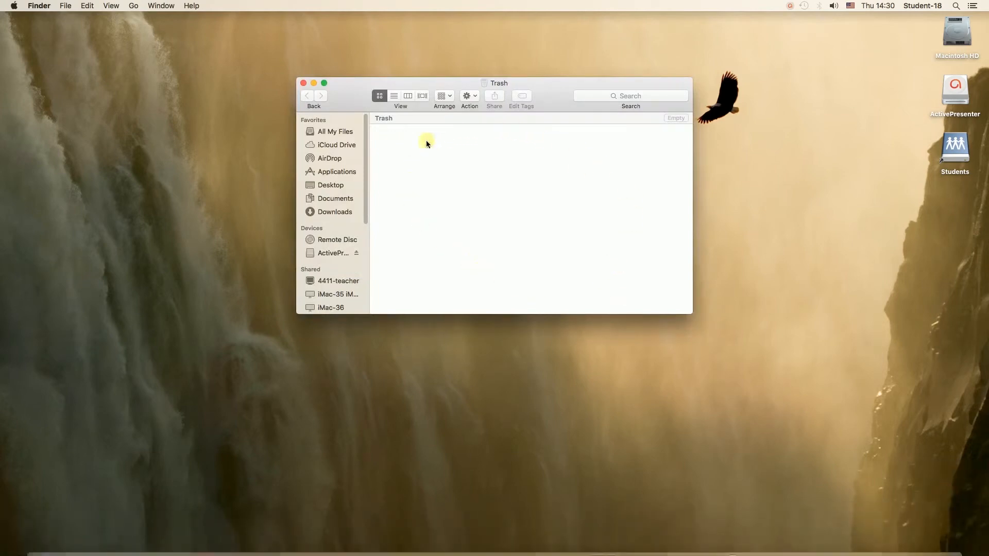